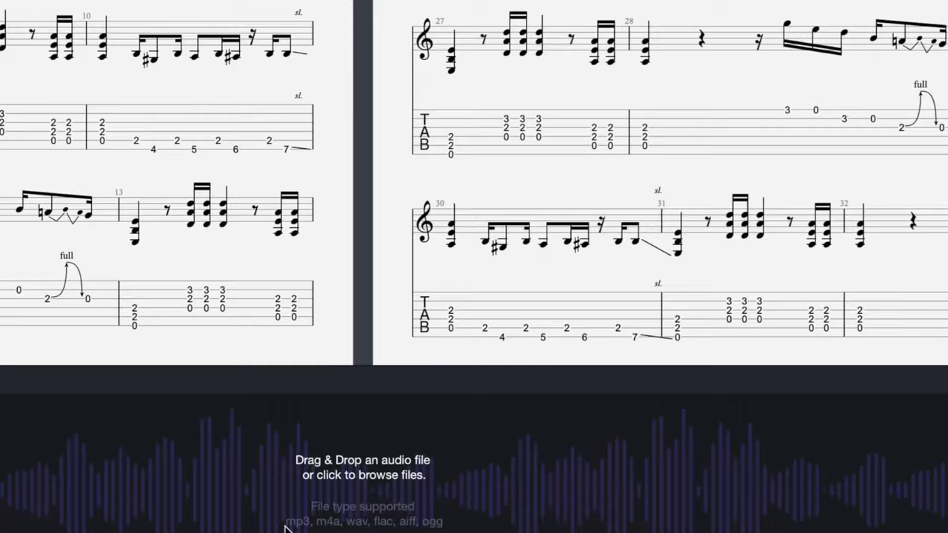
Show the Back in Black score's first page beside the Edition palette
{"action": "left_click", "coordinate": [361, 468]}
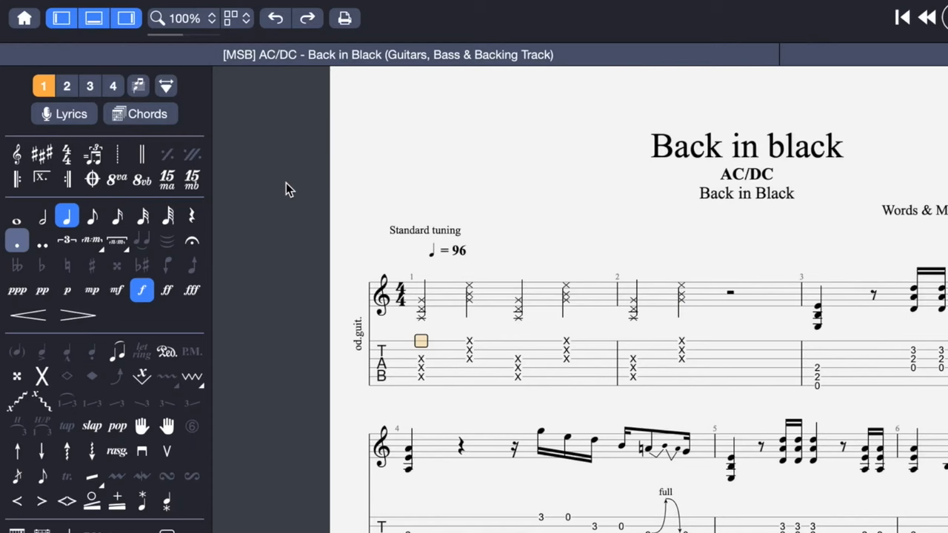
Bring up the Stylesheet dialog on its Page & Score format settings
{"action": "left_click", "coordinate": [166, 84]}
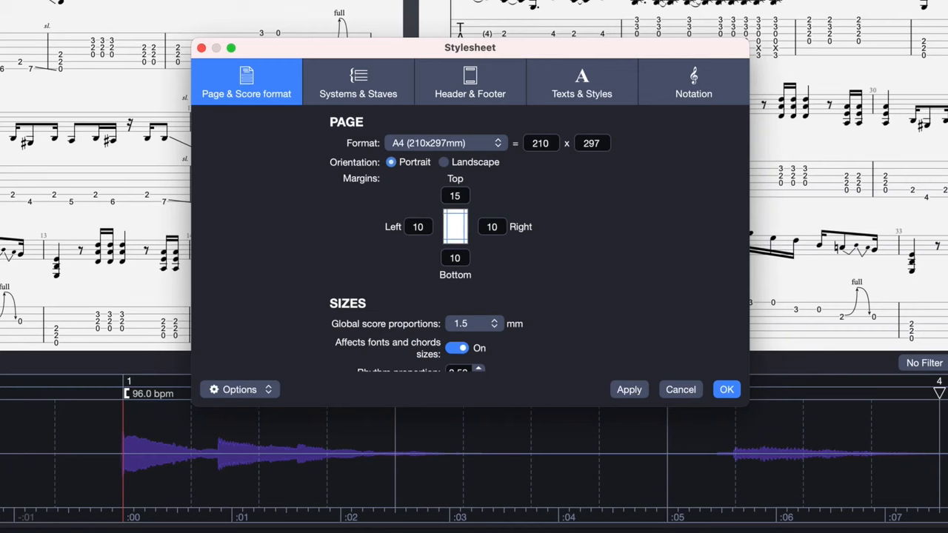
{"action": "left_click", "coordinate": [358, 81]}
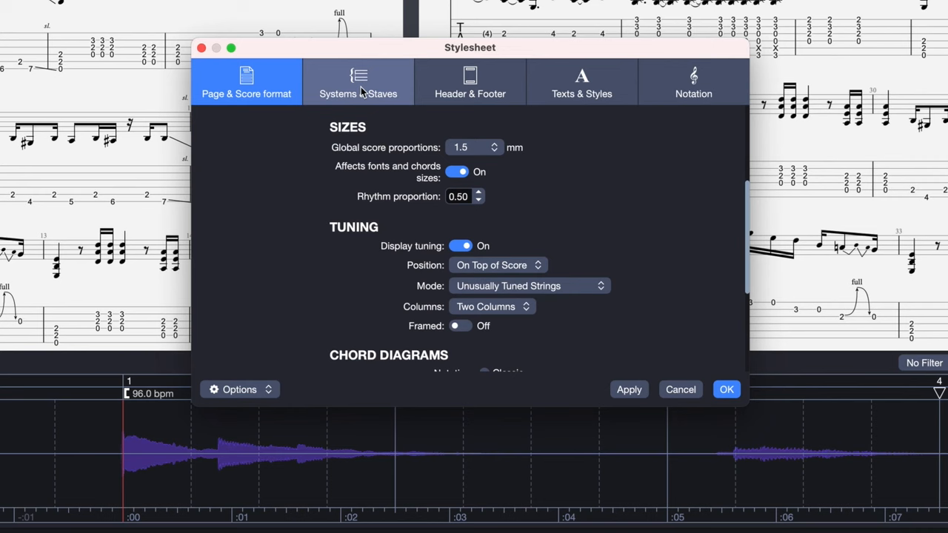
{"action": "left_click", "coordinate": [470, 82]}
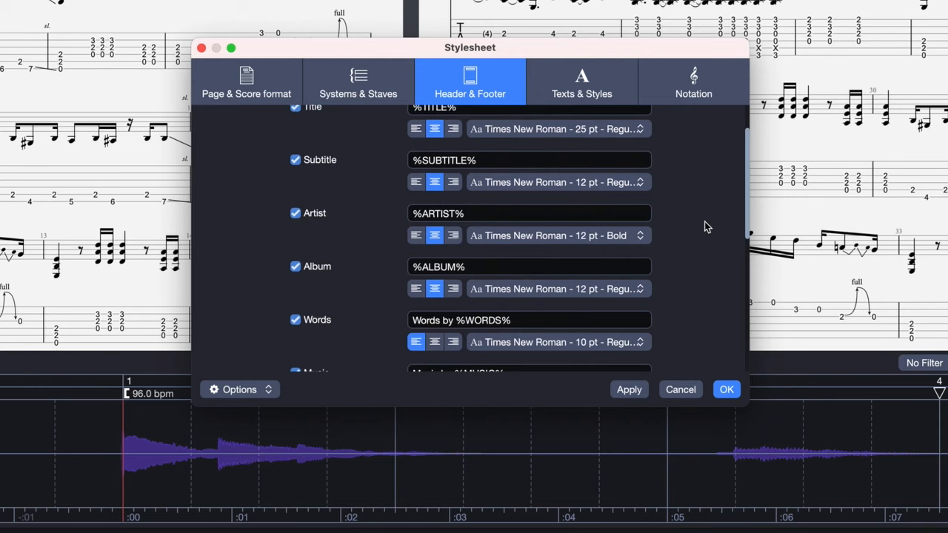
{"action": "left_click", "coordinate": [580, 82]}
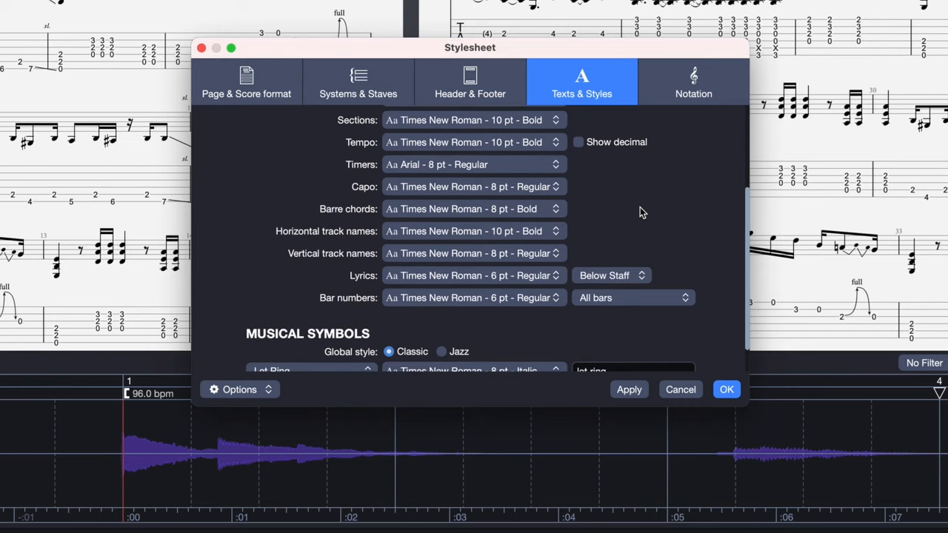
{"action": "left_click", "coordinate": [693, 81]}
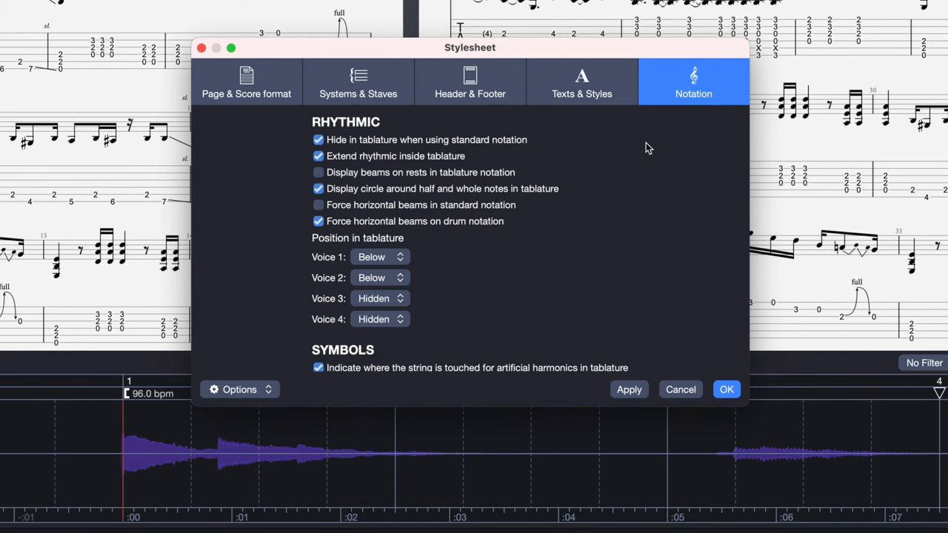
{"action": "left_click", "coordinate": [580, 81]}
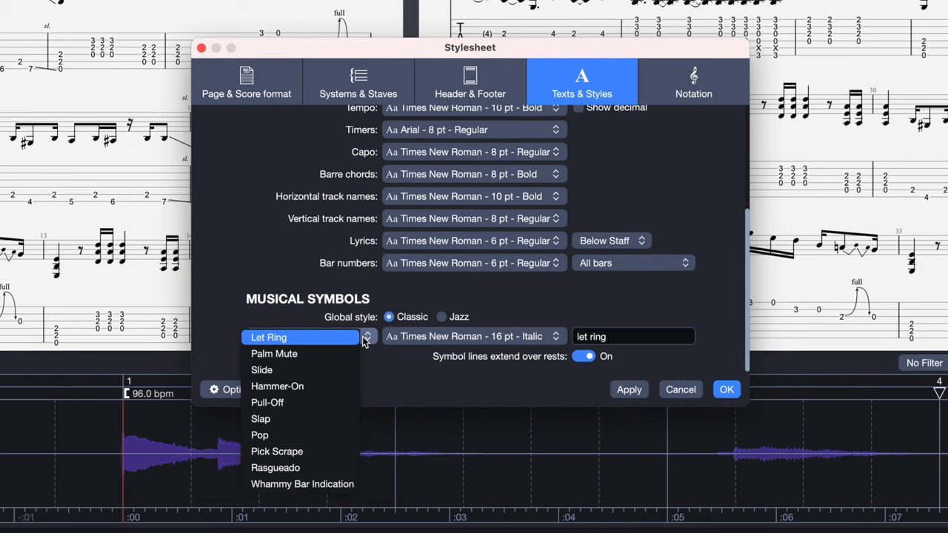
{"action": "left_click", "coordinate": [246, 82]}
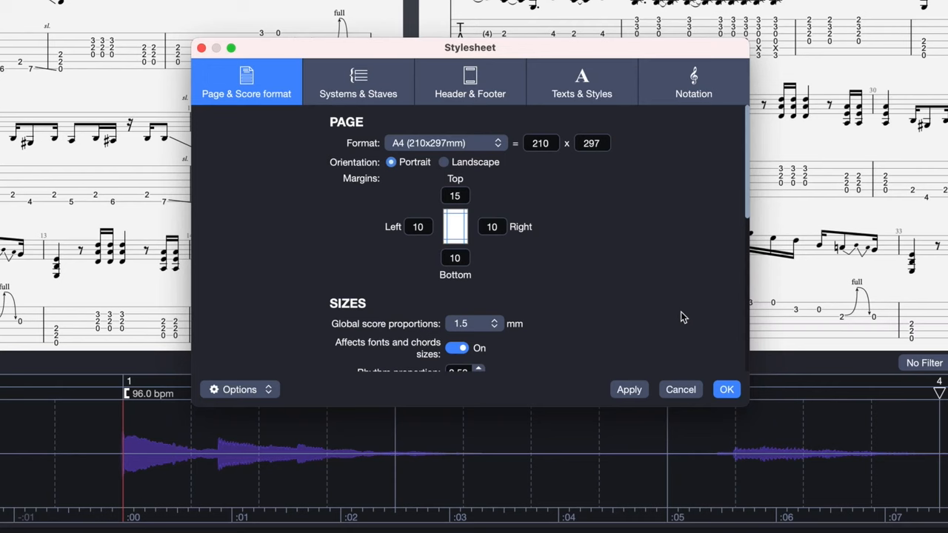
{"action": "left_click", "coordinate": [240, 388]}
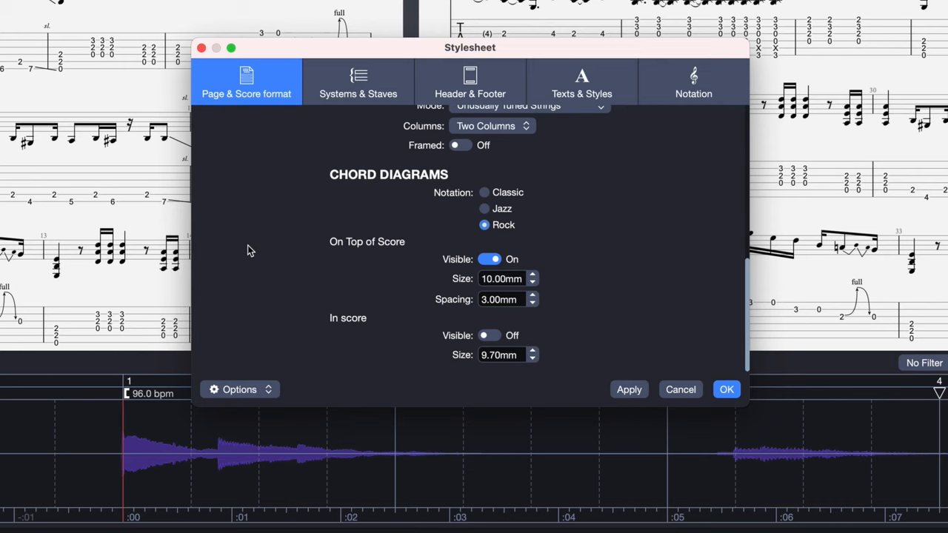
{"action": "left_click", "coordinate": [358, 81]}
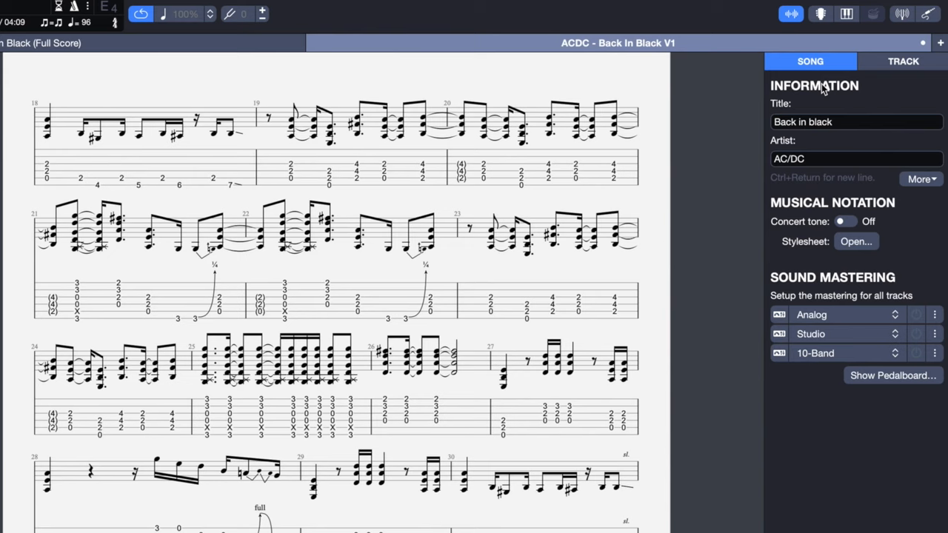
Expand the song information to all credit fields and edit the Music credit
{"action": "left_click", "coordinate": [921, 178]}
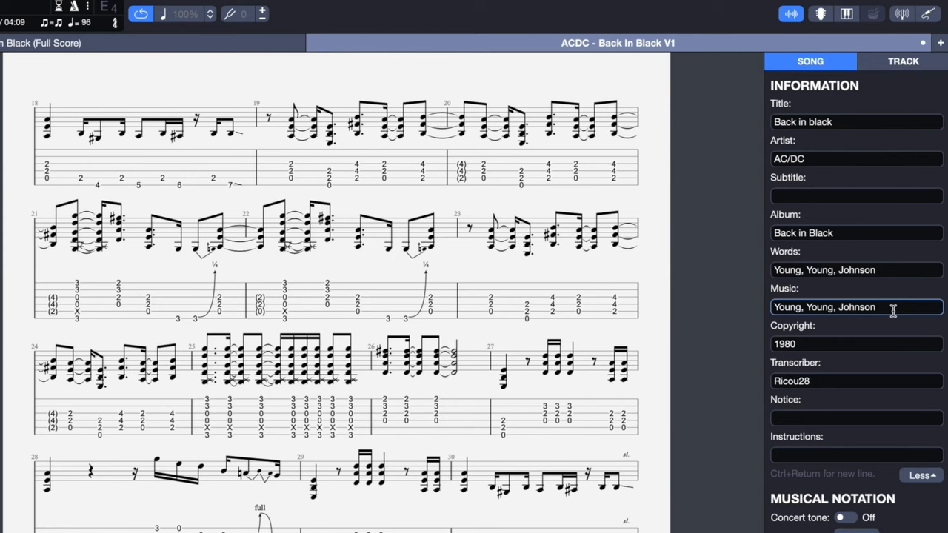
{"action": "left_click", "coordinate": [852, 344]}
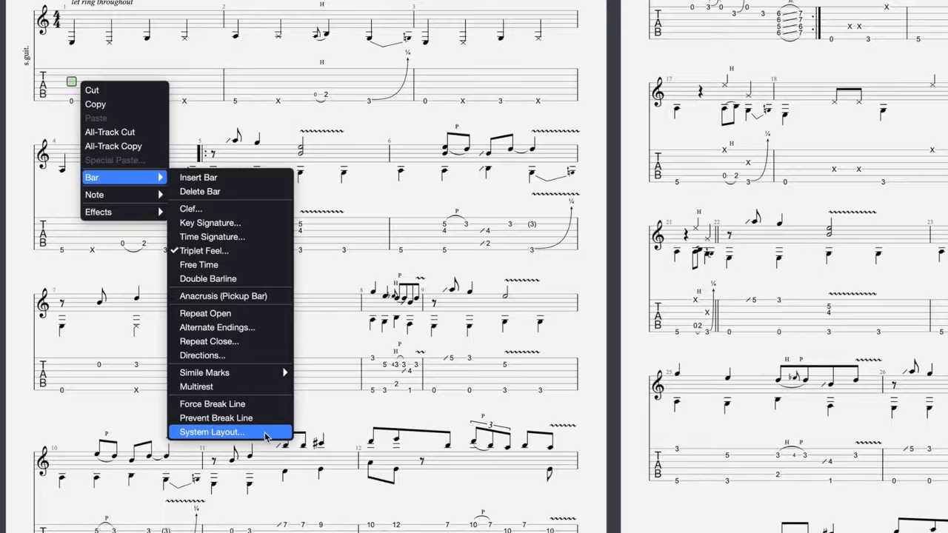
Set the bar's system layout to a fixed bar count per system
{"action": "left_click", "coordinate": [210, 432]}
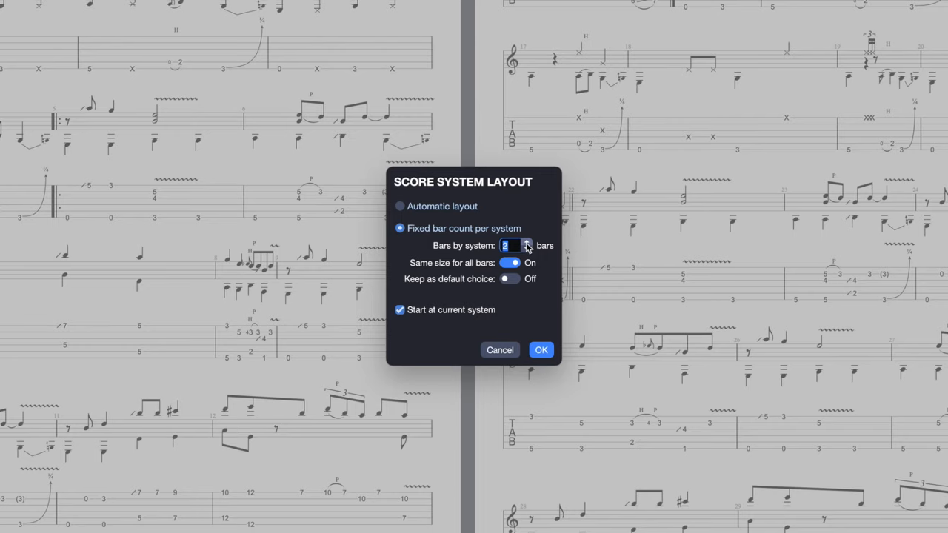
{"action": "left_click", "coordinate": [541, 350]}
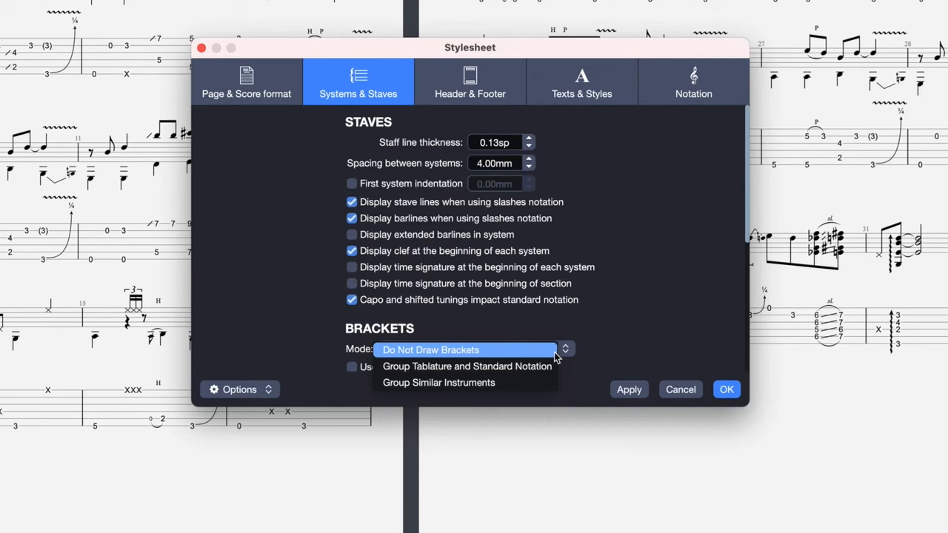
{"action": "mouse_move", "coordinate": [539, 382]}
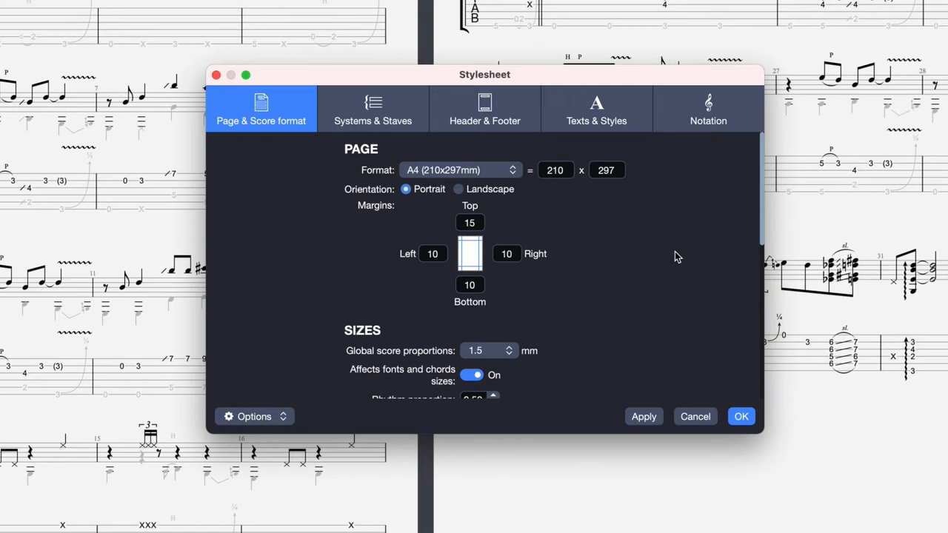
Mark a note position on the six-string scale diagram fretboard
{"action": "scroll", "scroll_direction": "down", "scroll_amount": 3}
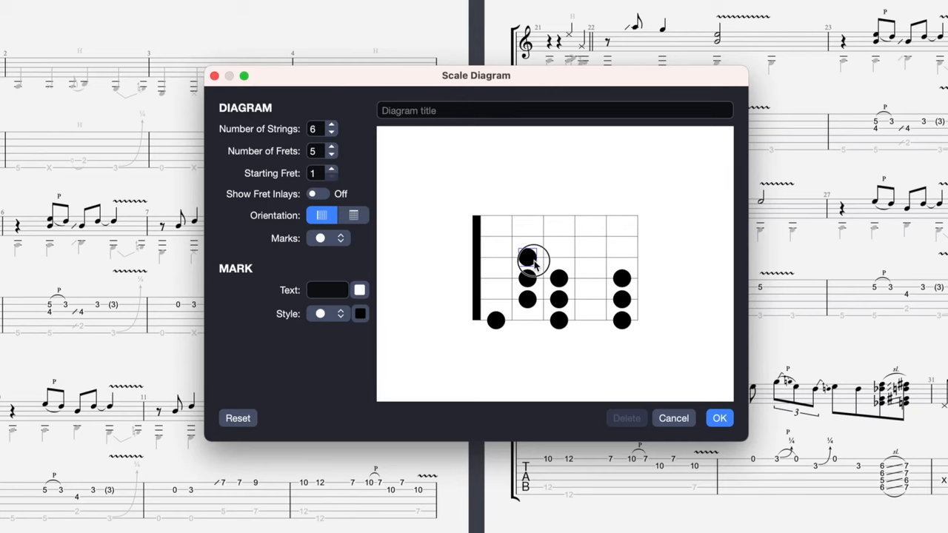
{"action": "left_click", "coordinate": [560, 236]}
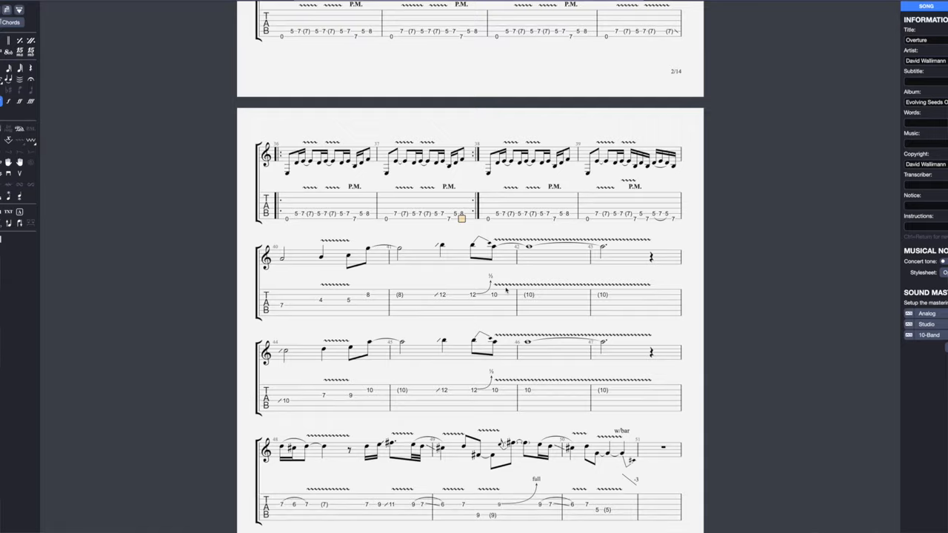
Set left-hand fingering to P1234 style positioned before the note in the staff
{"action": "scroll", "scroll_direction": "down", "scroll_amount": 3}
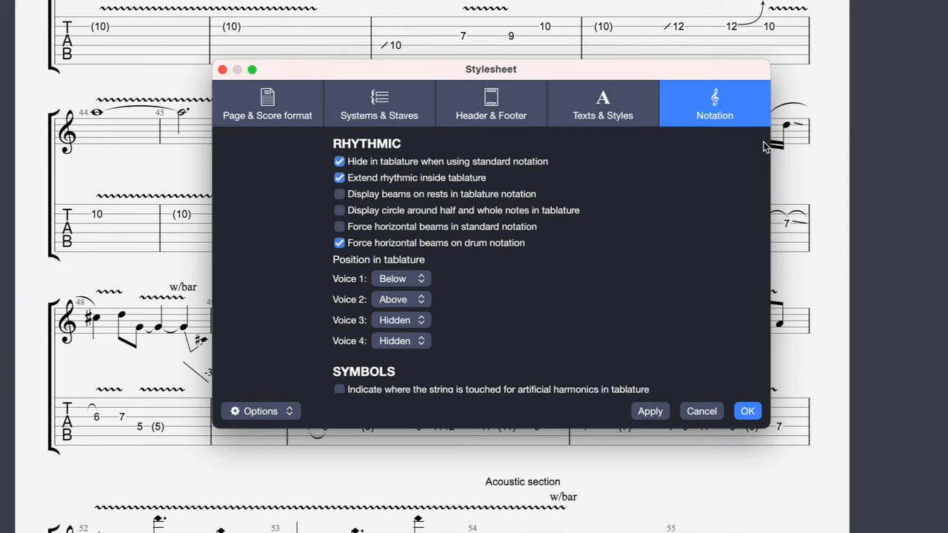
{"action": "left_click", "coordinate": [453, 252]}
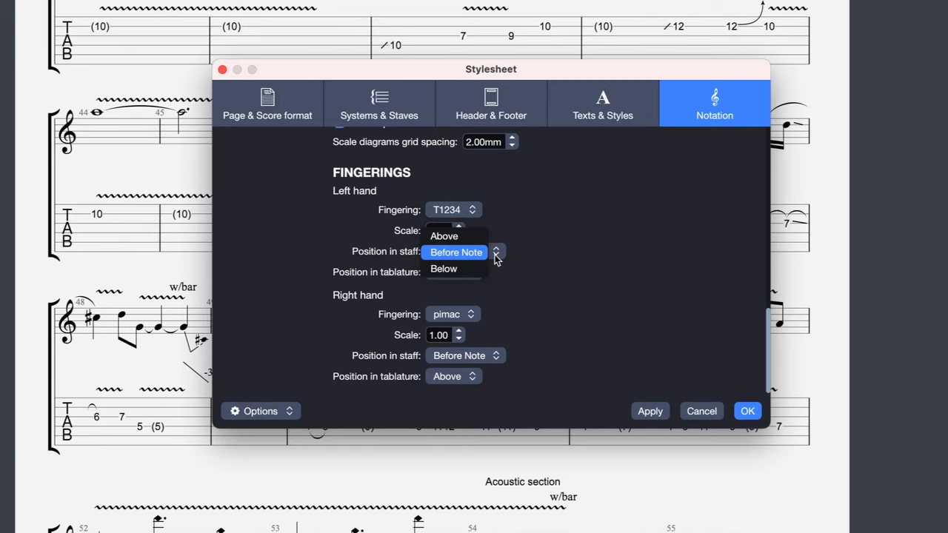
{"action": "left_click", "coordinate": [445, 269]}
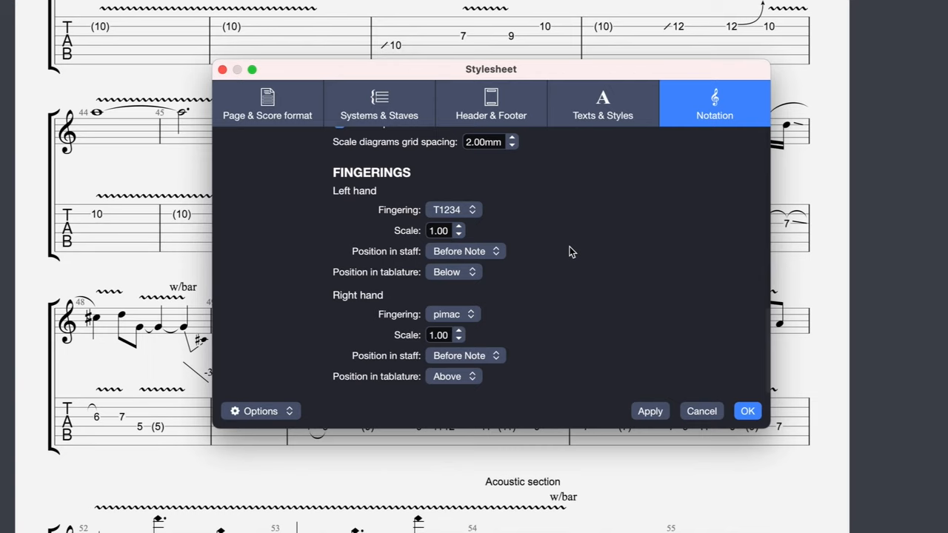
{"action": "left_click", "coordinate": [453, 210]}
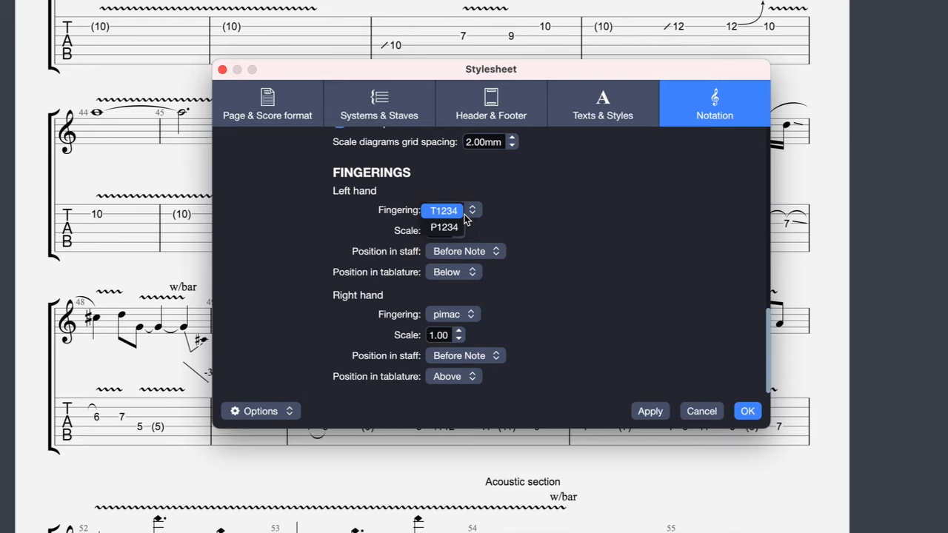
{"action": "left_click", "coordinate": [445, 228]}
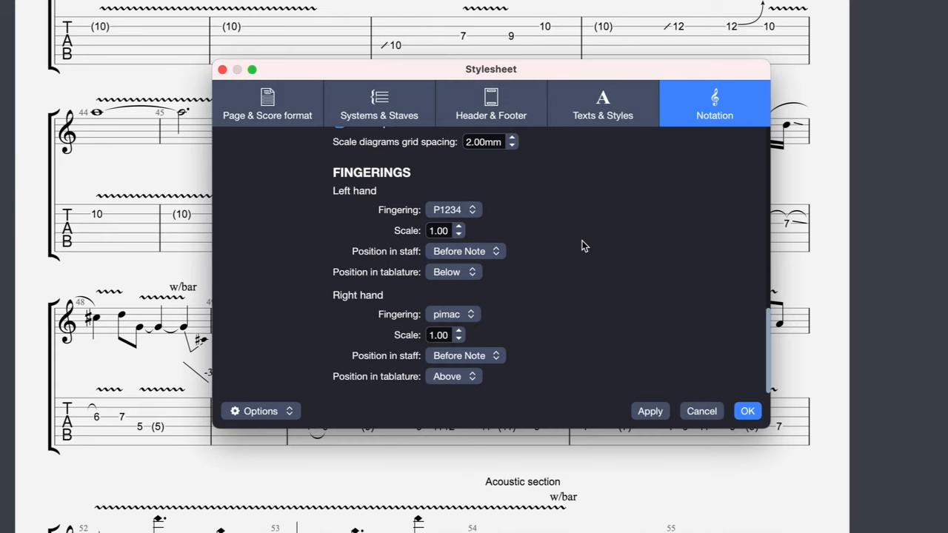
{"action": "left_click", "coordinate": [454, 314]}
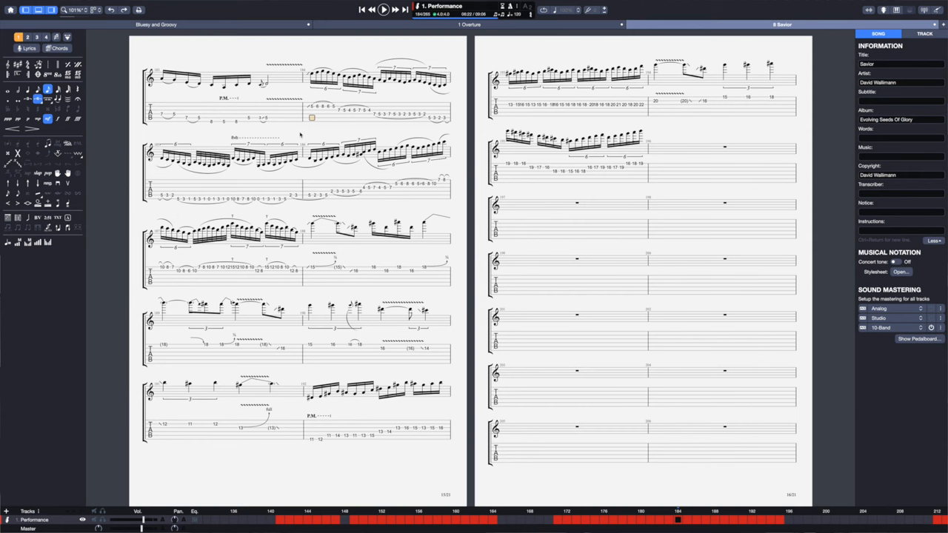
Enter the free text note "Solo starts here.." and confirm it
{"action": "type", "text": "Solo starts here.."}
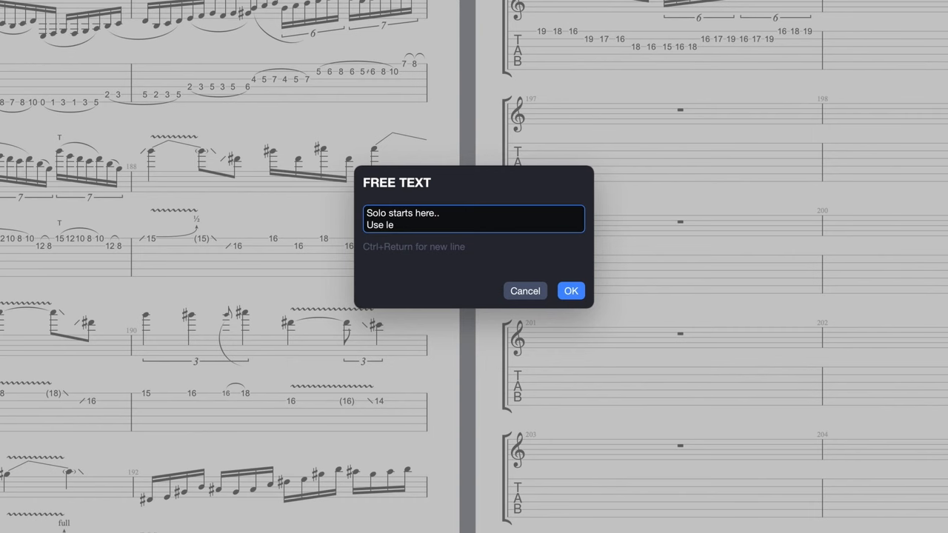
{"action": "left_click", "coordinate": [570, 290]}
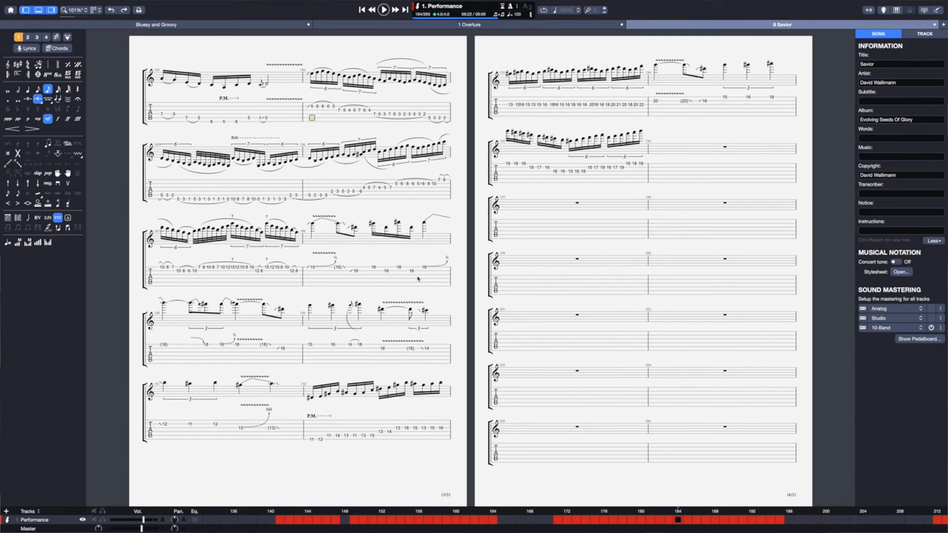
{"action": "left_click", "coordinate": [28, 48]}
{"action": "type", "text": "I feel confused.."}
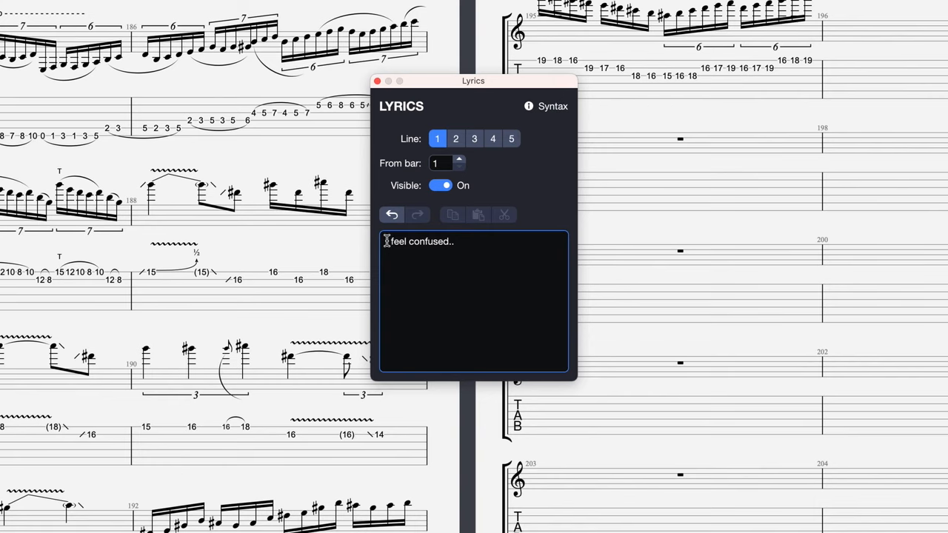
Prefix the lyric line with the bracketed singer tag "[John]"
{"action": "type", "text": "[u]"}
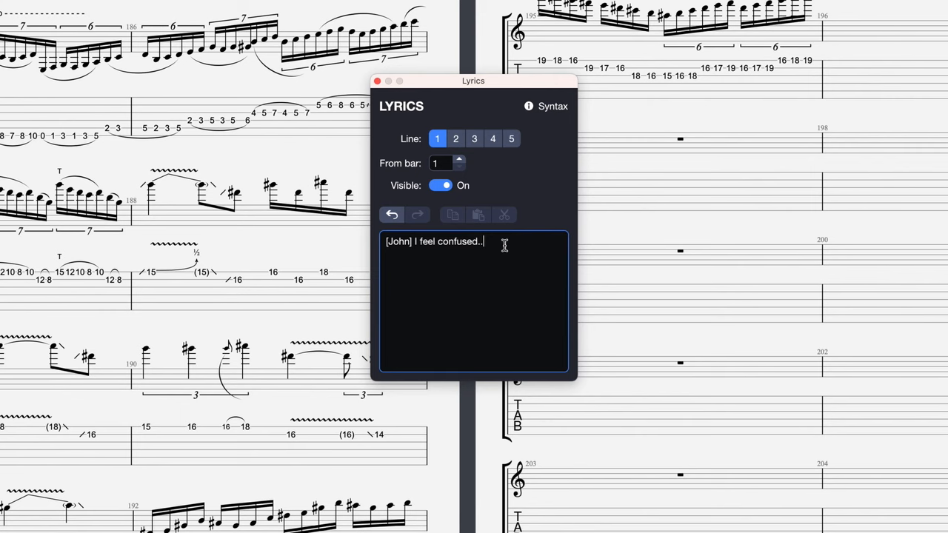
{"action": "left_click", "coordinate": [376, 80]}
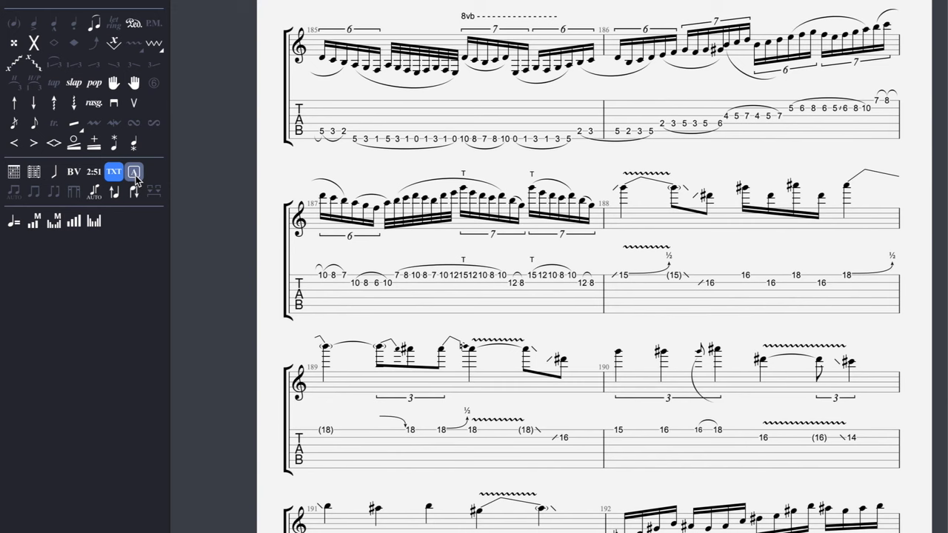
Start a new section marker on the bar and choose its letter
{"action": "left_click", "coordinate": [133, 171]}
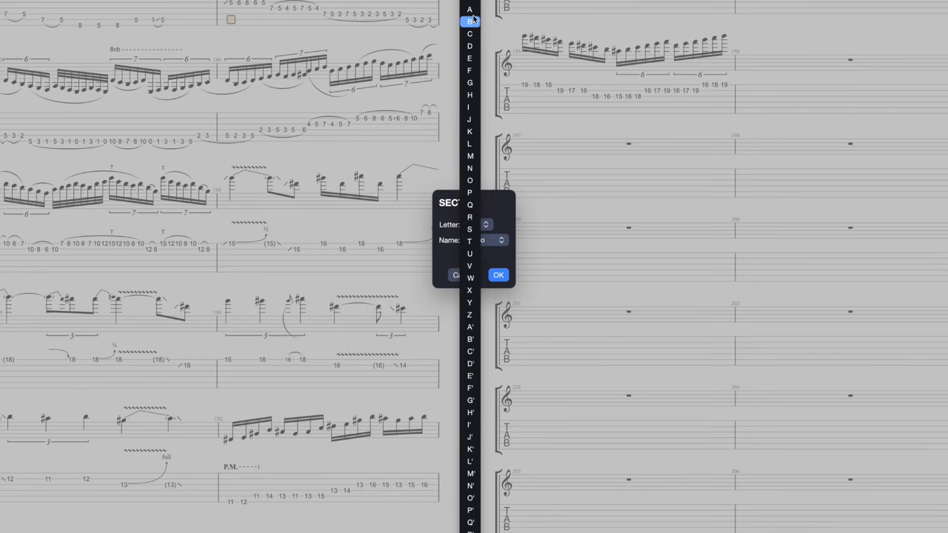
{"action": "left_click", "coordinate": [485, 240]}
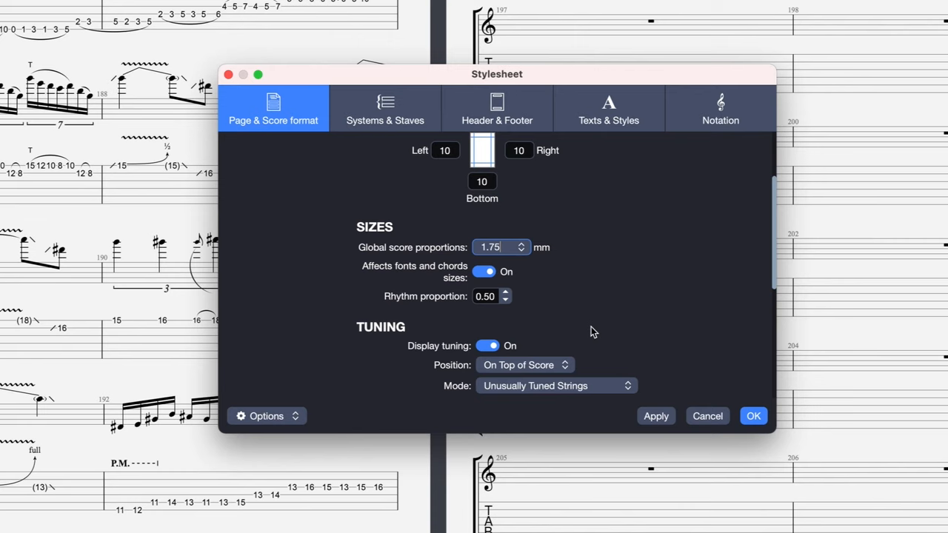
Set the global score proportions to 1.75 mm
{"action": "left_click", "coordinate": [753, 415]}
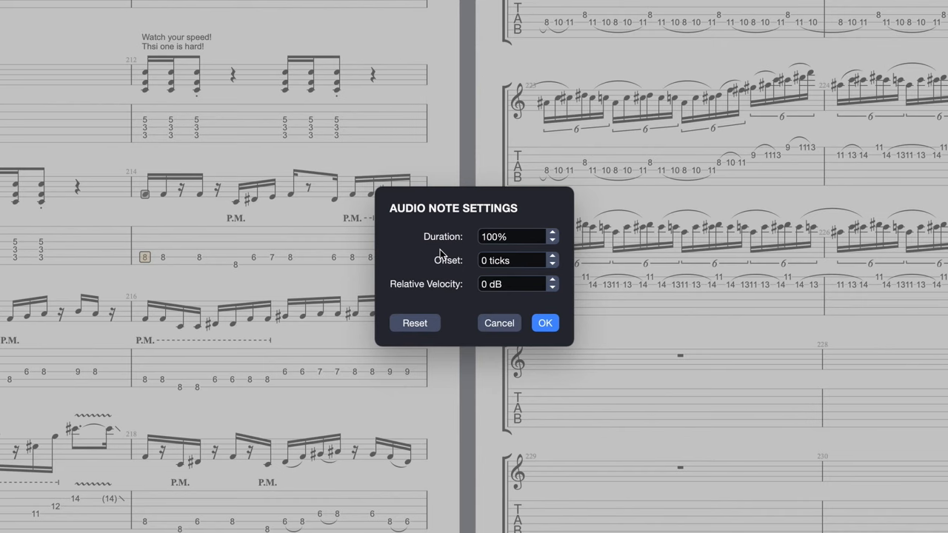
Raise the note's playback offset by a few ticks in Audio Note Settings
{"action": "left_click", "coordinate": [551, 257]}
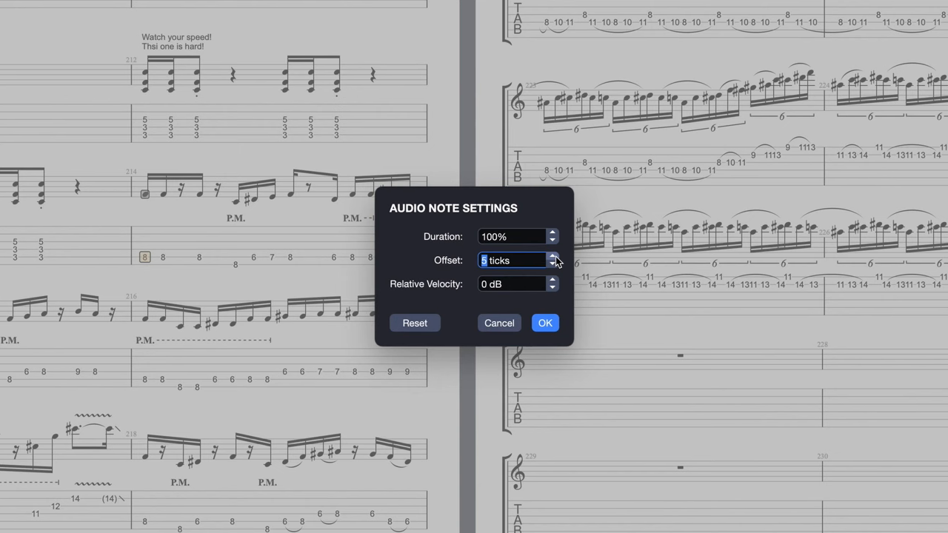
{"action": "left_click", "coordinate": [545, 323]}
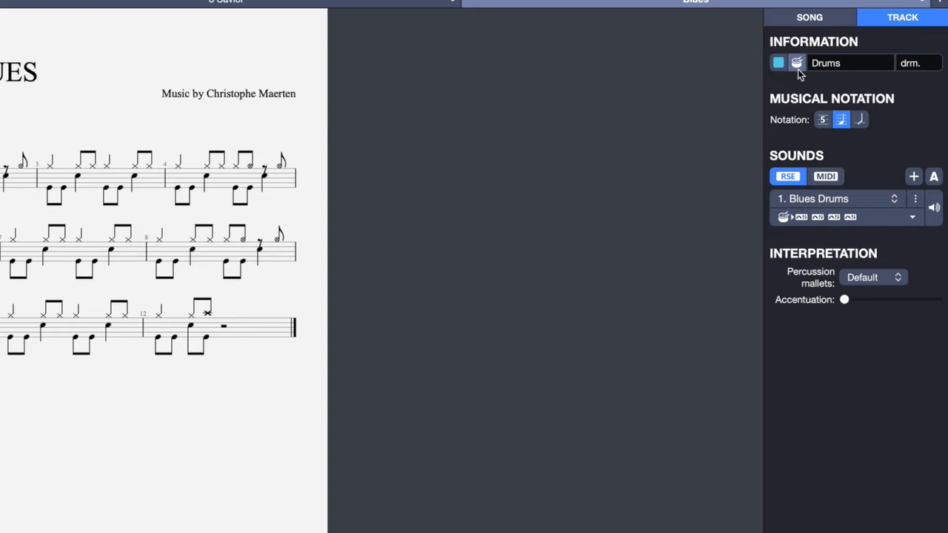
Expand the Blues Drums sound on the Drums track and browse its soundbank choices
{"action": "left_click", "coordinate": [913, 217]}
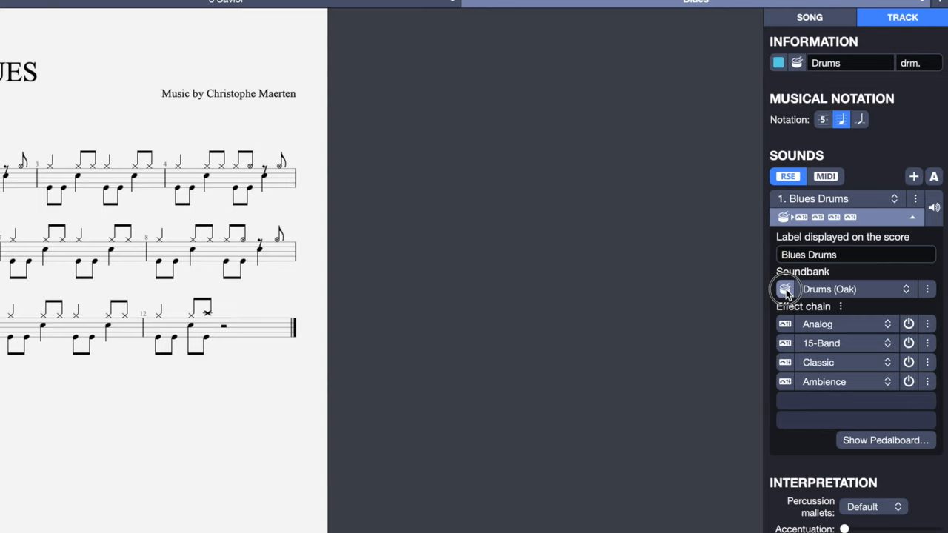
{"action": "left_click", "coordinate": [785, 289]}
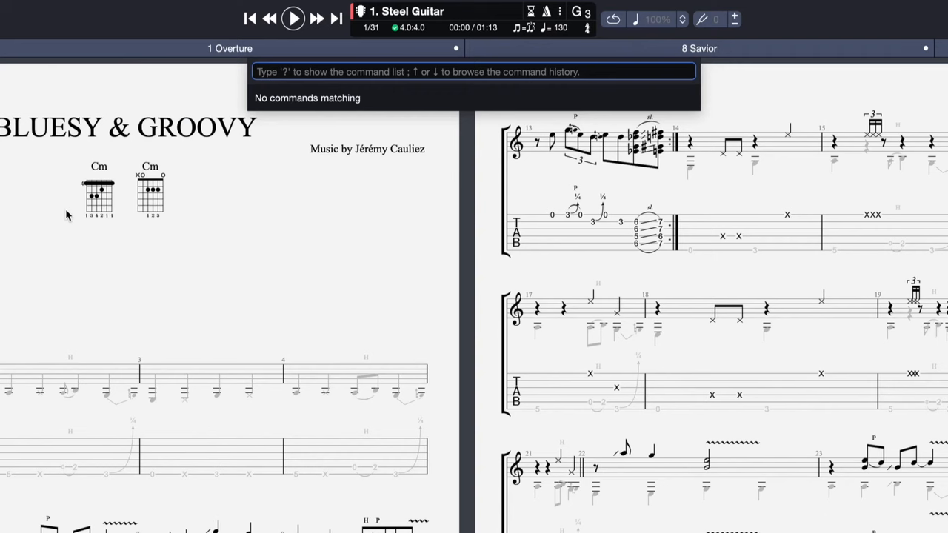
Search the command panel for "chor" to surface the Set chord command
{"action": "type", "text": "chor"}
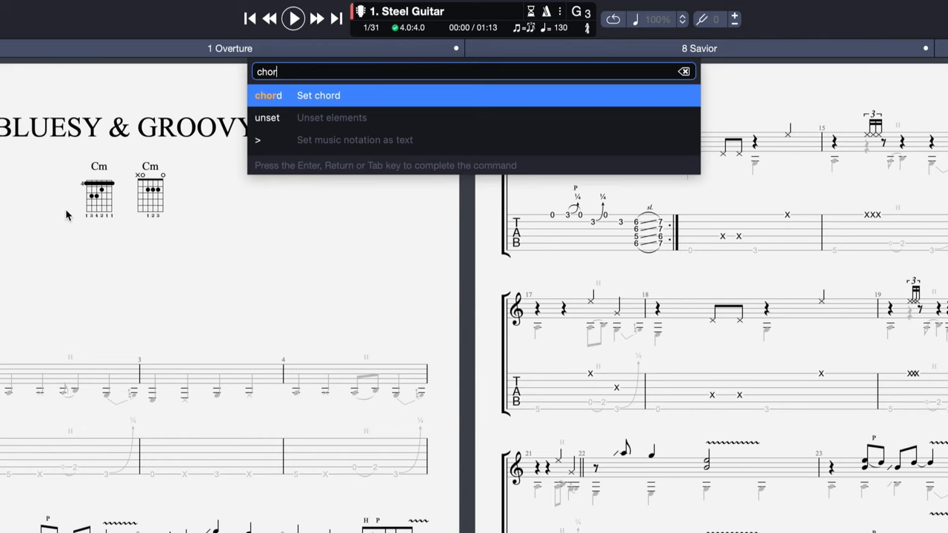